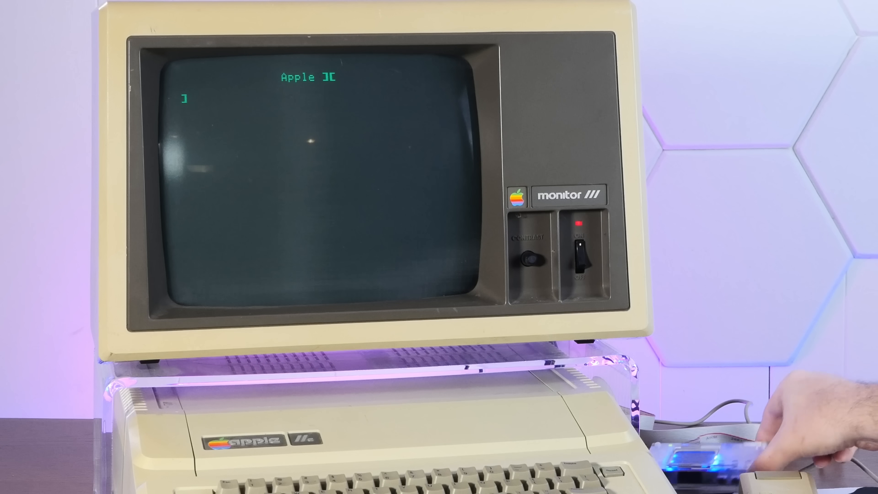
type("PR#")
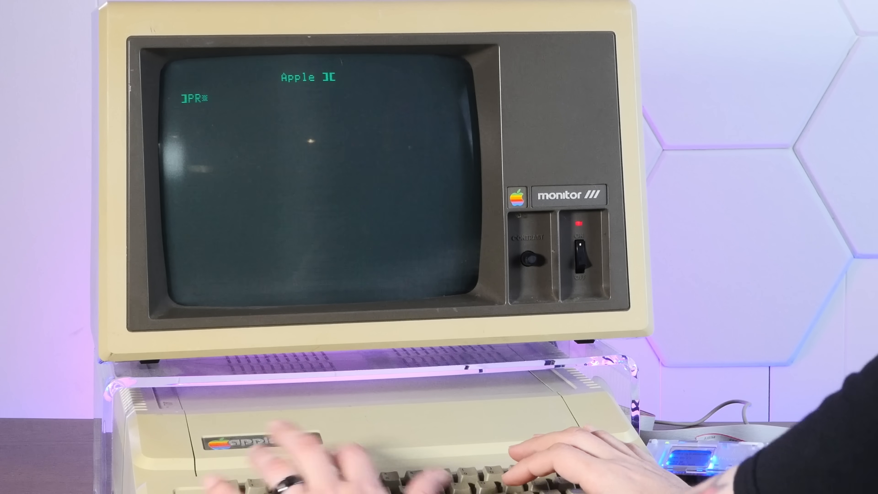